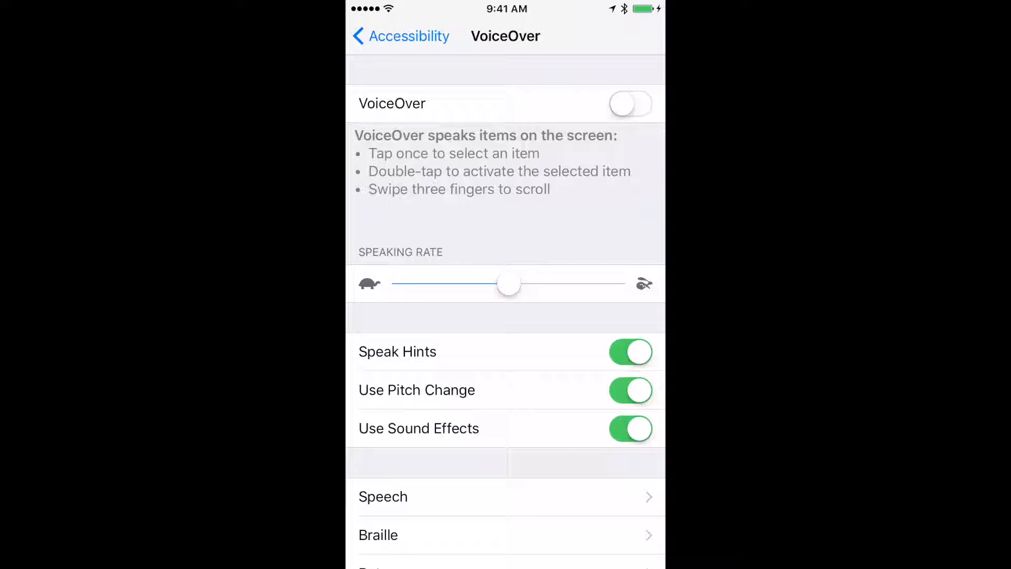
Switch VoiceOver on in the Accessibility settings.
{"action": "left_click", "coordinate": [630, 104]}
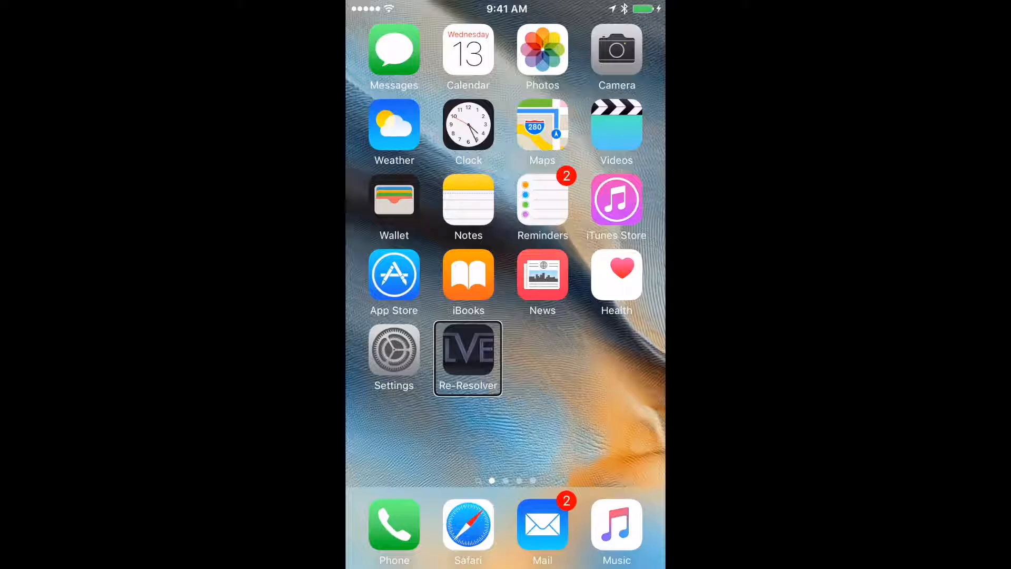
Launch Re-Resolver so its Decide, Choose and Ask menu appears.
{"action": "left_click", "coordinate": [468, 348]}
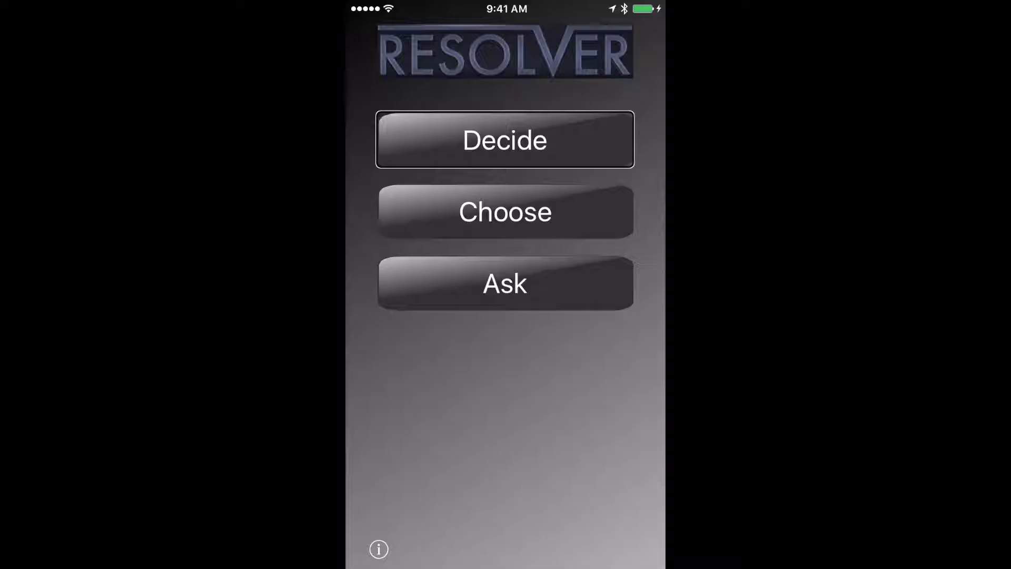
{"action": "left_click", "coordinate": [504, 283]}
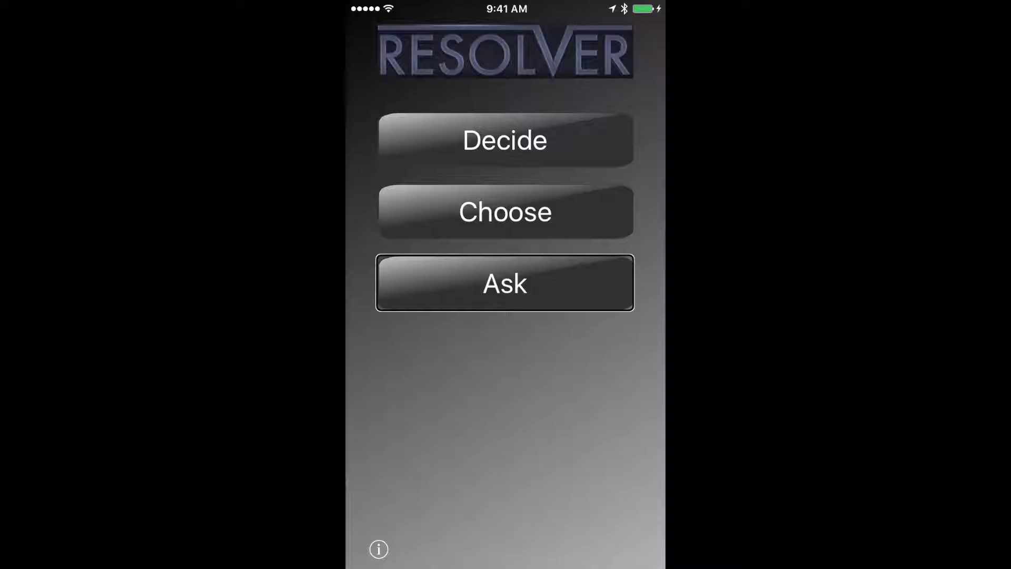
{"action": "left_click", "coordinate": [504, 283]}
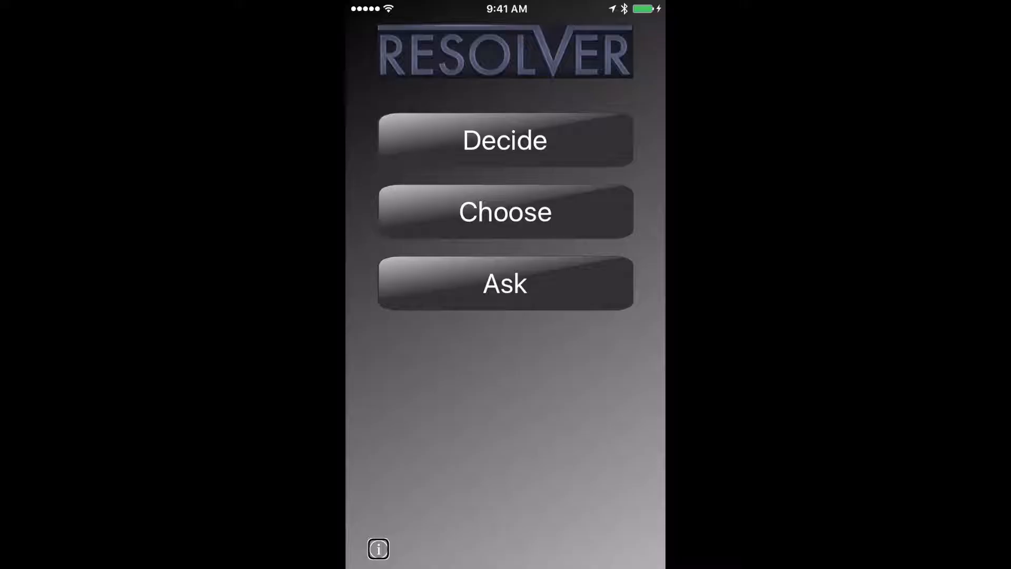
{"action": "left_click", "coordinate": [378, 548]}
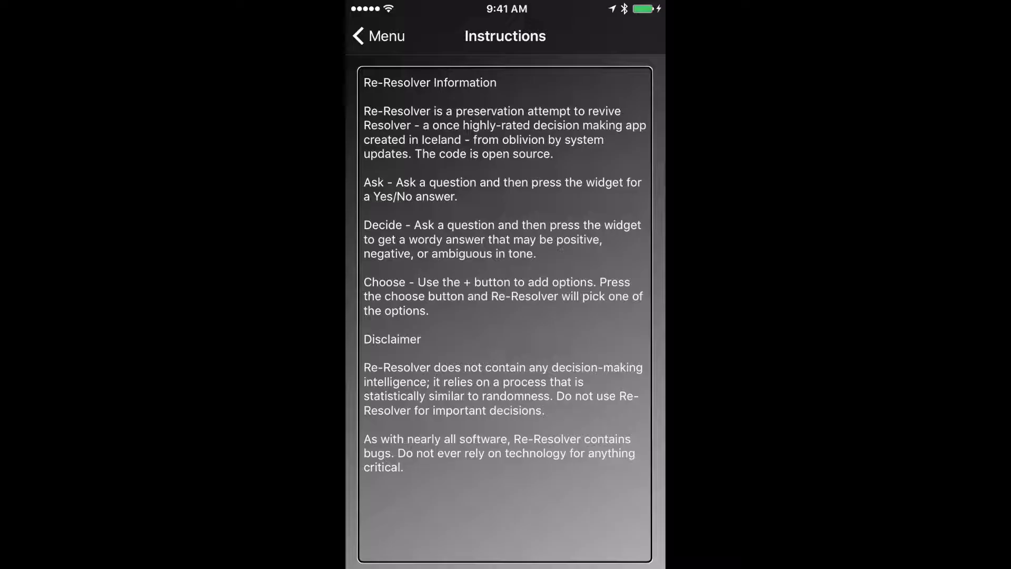
{"action": "left_click", "coordinate": [378, 36]}
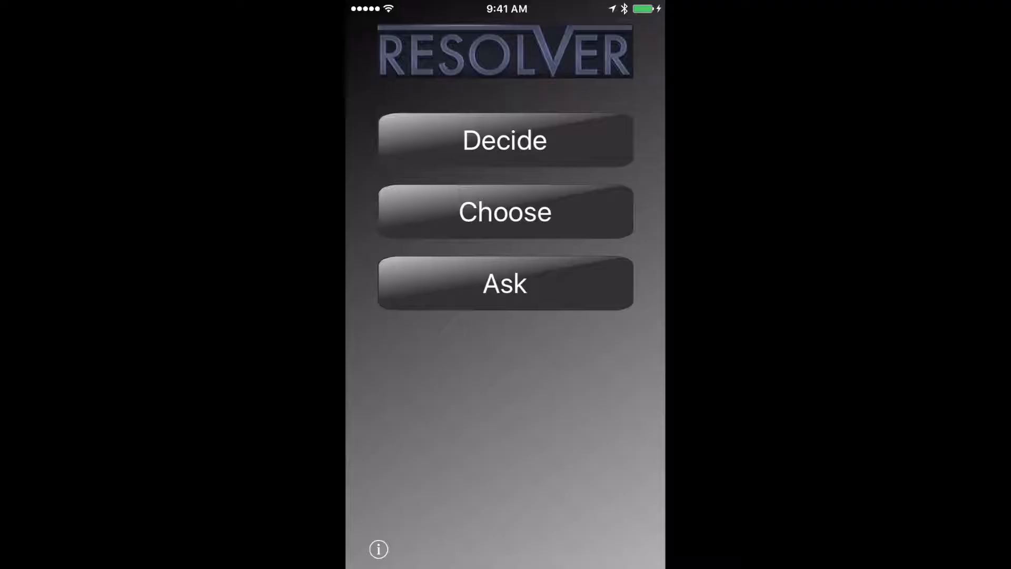
{"action": "left_click", "coordinate": [505, 140]}
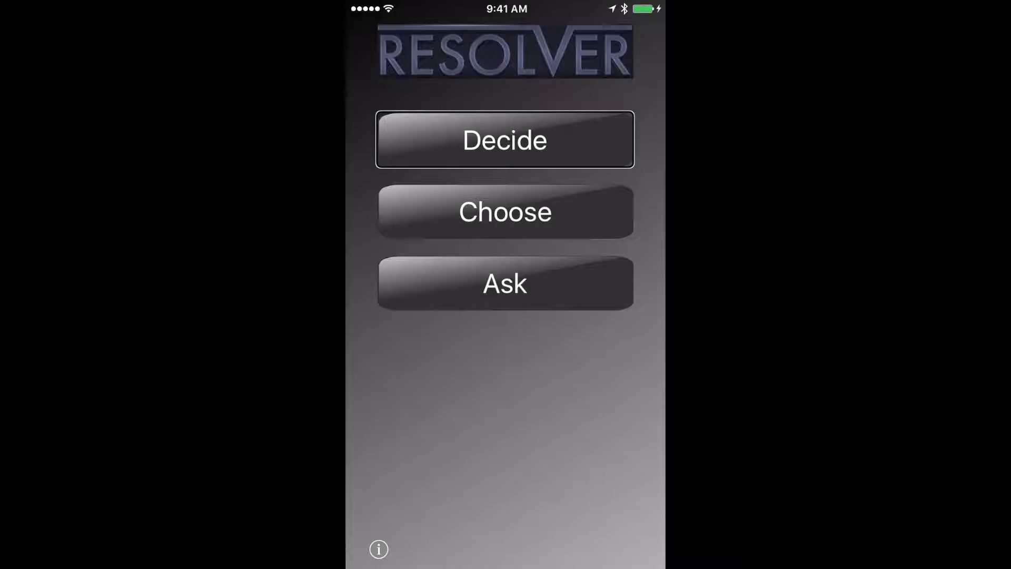
{"action": "left_click", "coordinate": [505, 211]}
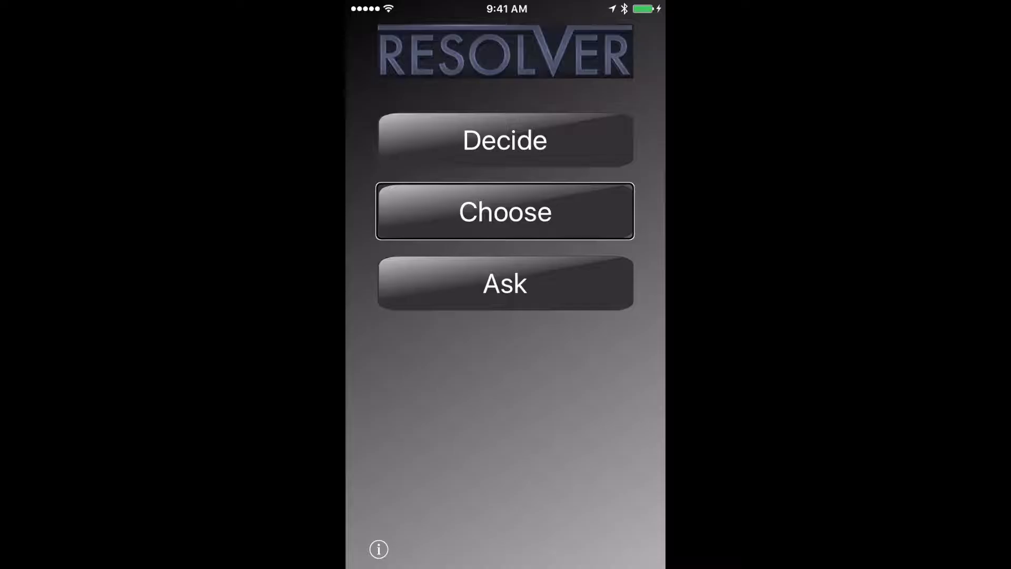
{"action": "left_click", "coordinate": [504, 284]}
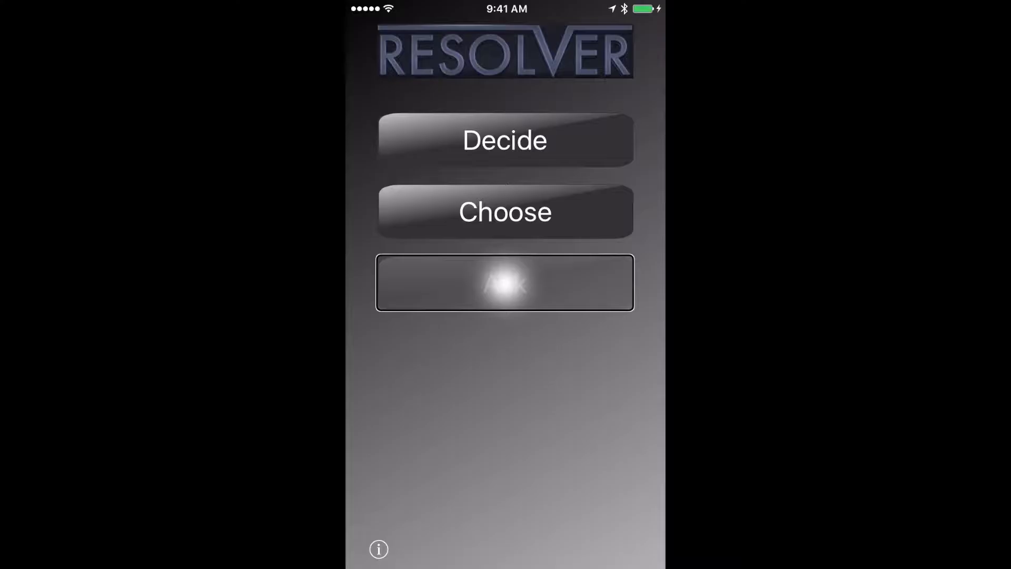
{"action": "left_click", "coordinate": [505, 283]}
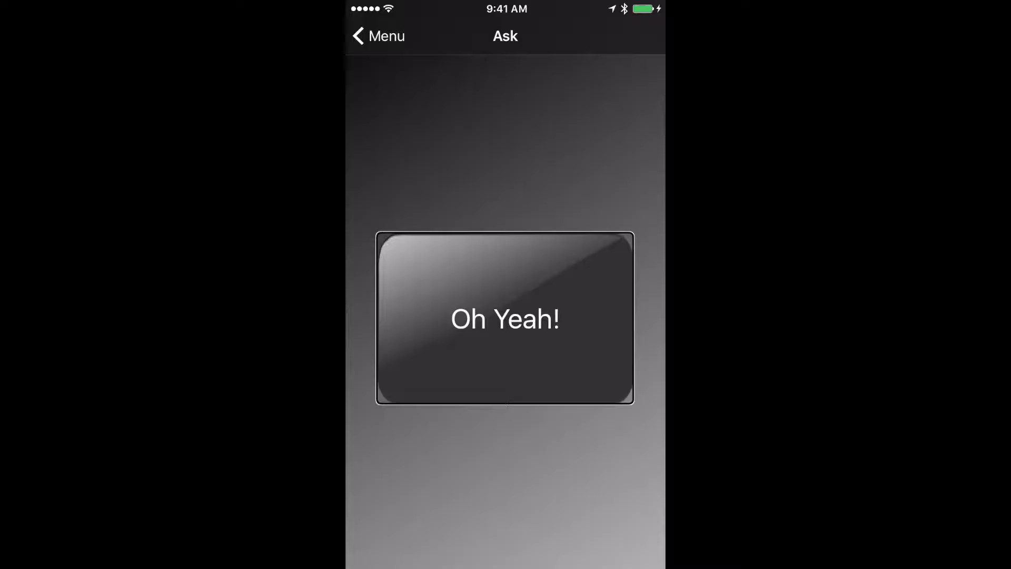
{"action": "left_click", "coordinate": [504, 318]}
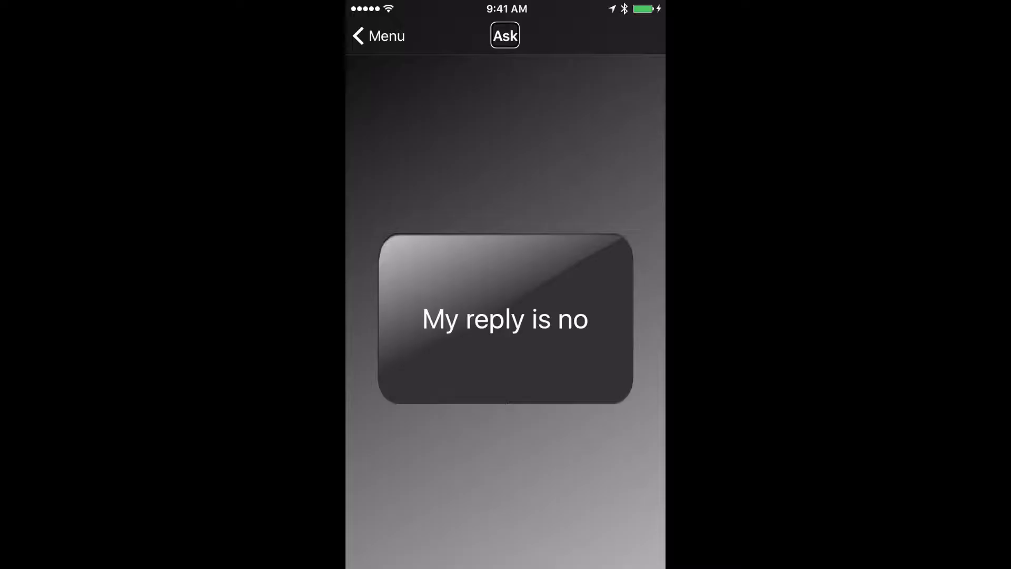
{"action": "left_click", "coordinate": [378, 36]}
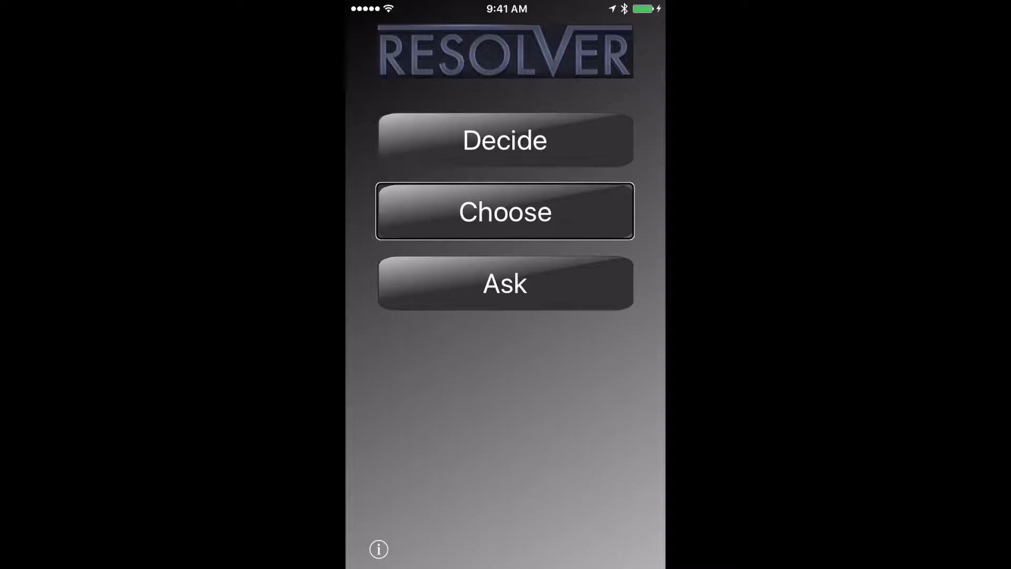
Enter the Choose feature showing its empty list of option lines.
{"action": "left_click", "coordinate": [505, 212]}
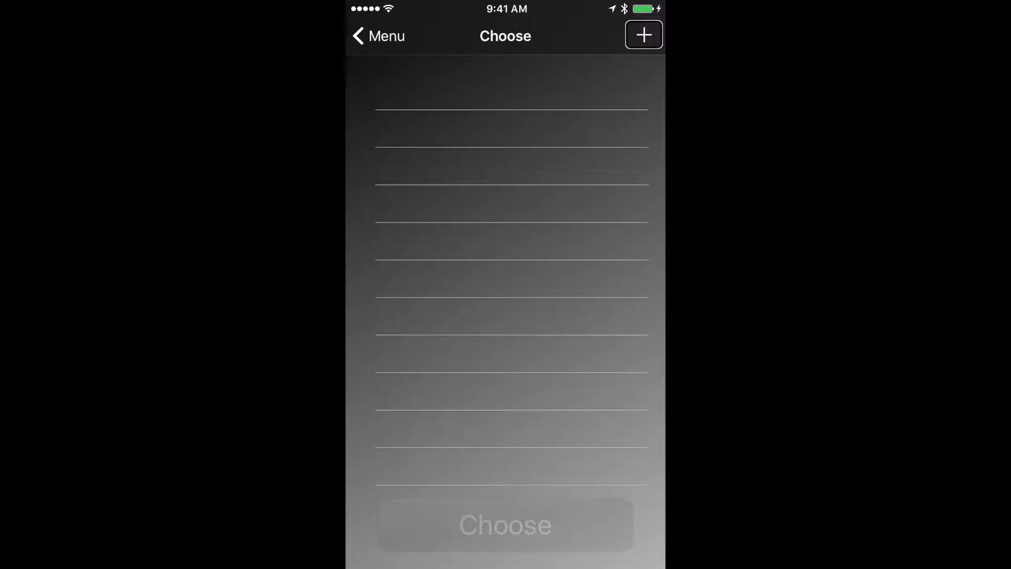
Add a new choice, bringing up the empty New choice text field.
{"action": "left_click", "coordinate": [642, 34]}
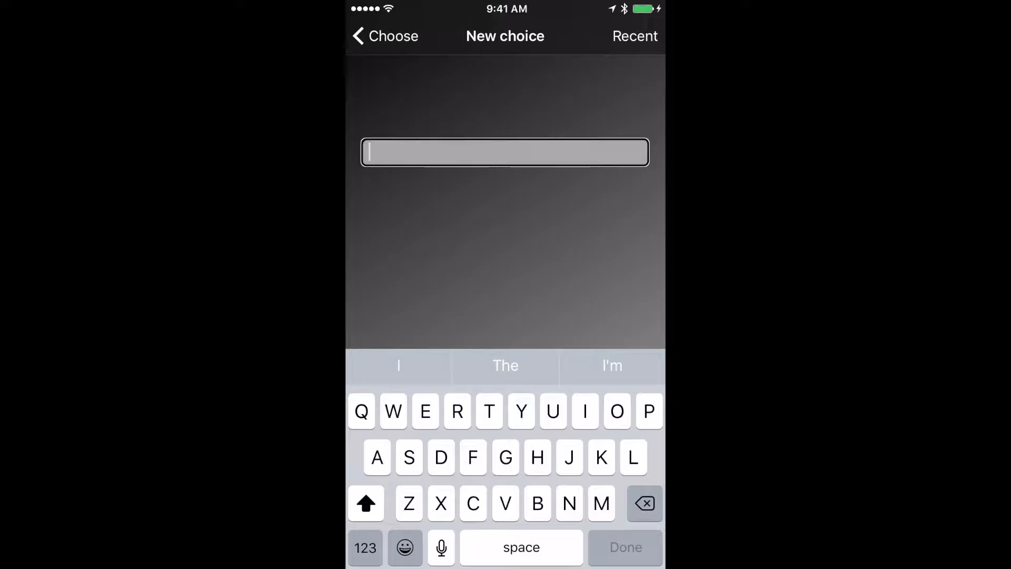
Leave the recent choices so Pizza sits first on the list, then begin another new choice.
{"action": "left_click", "coordinate": [634, 36]}
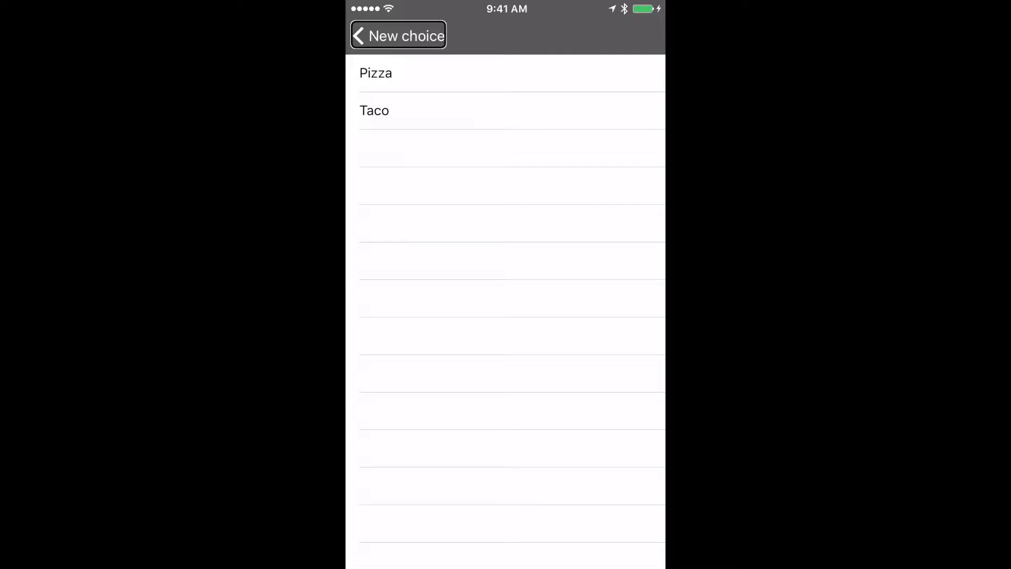
{"action": "left_click", "coordinate": [399, 36]}
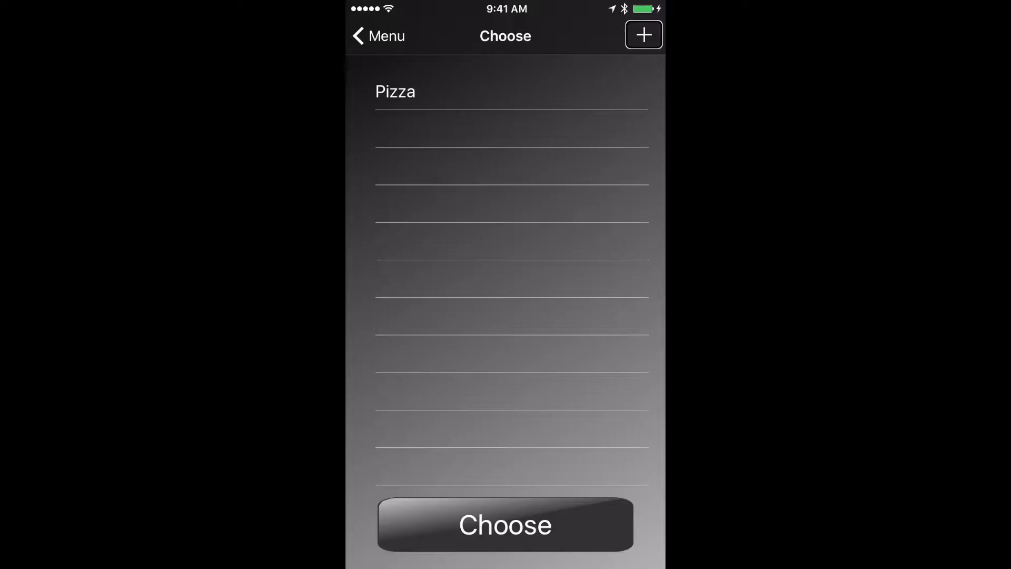
{"action": "left_click", "coordinate": [643, 35]}
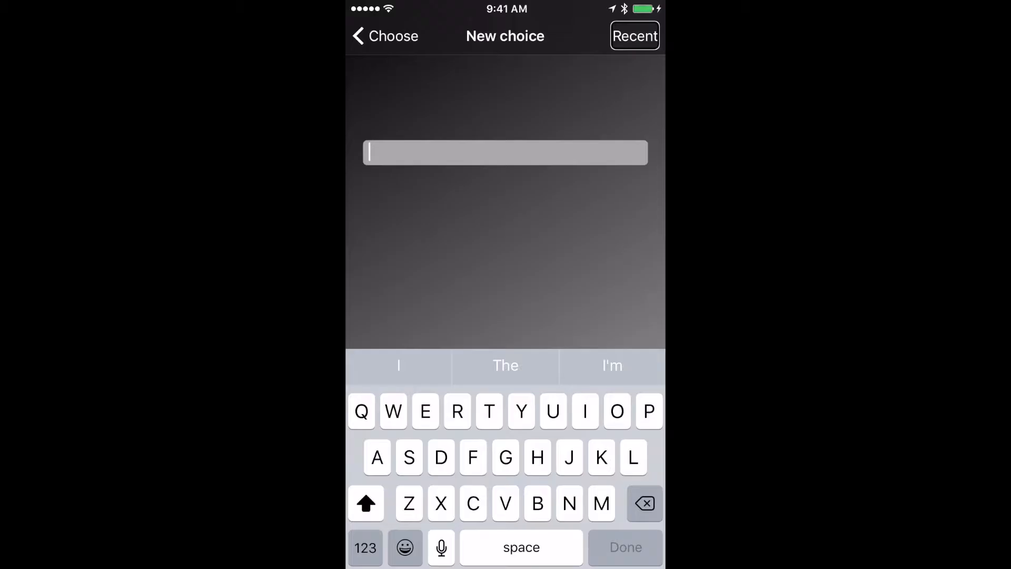
Enter Taco in the New choice text field and finish the entry.
{"action": "left_click", "coordinate": [634, 36]}
{"action": "type", "text": "Taco"}
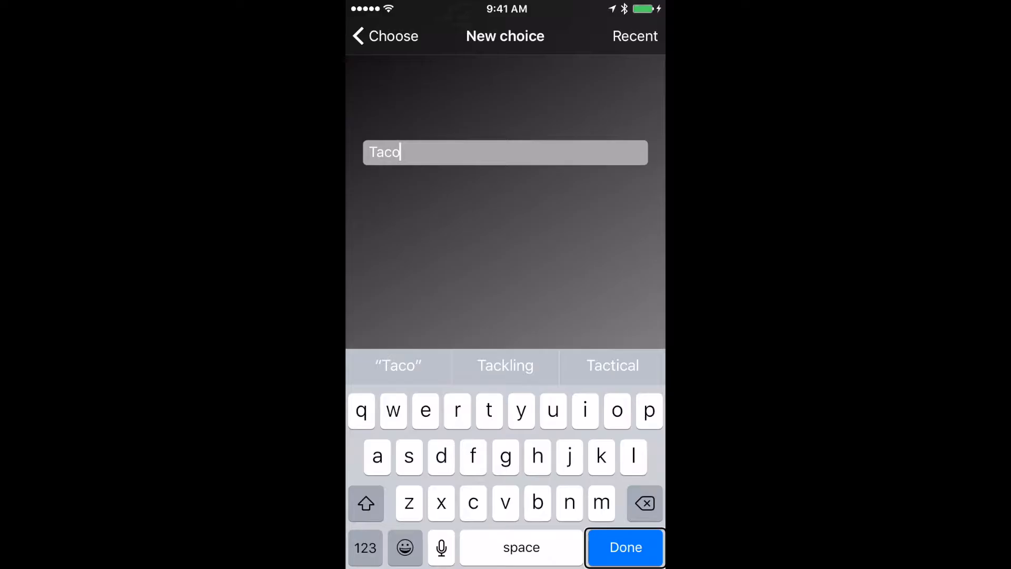
{"action": "left_click", "coordinate": [623, 546]}
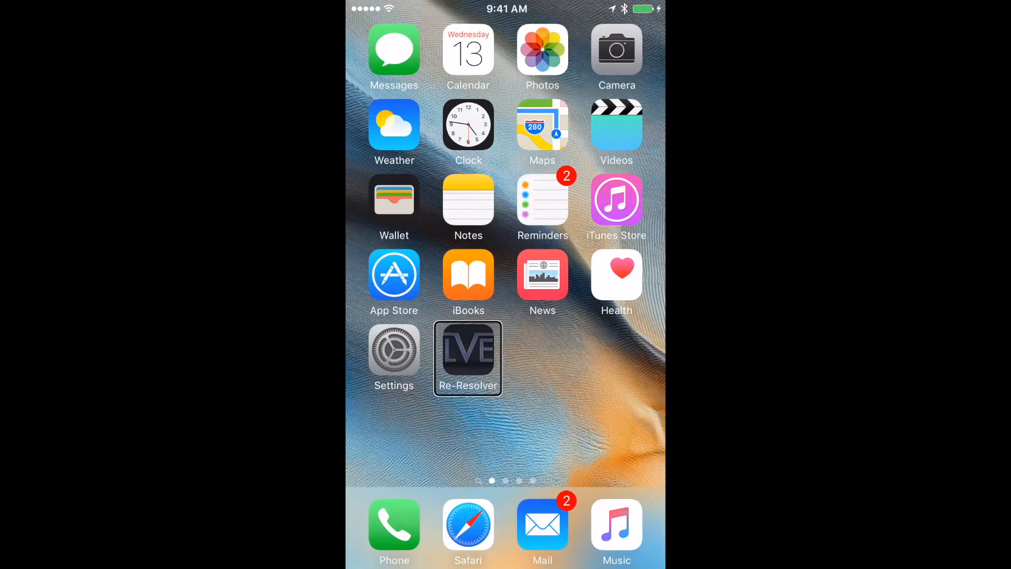
Launch Re-Resolver, move past Decide and Choose to Ask, and get a Yes answer.
{"action": "left_click", "coordinate": [467, 352]}
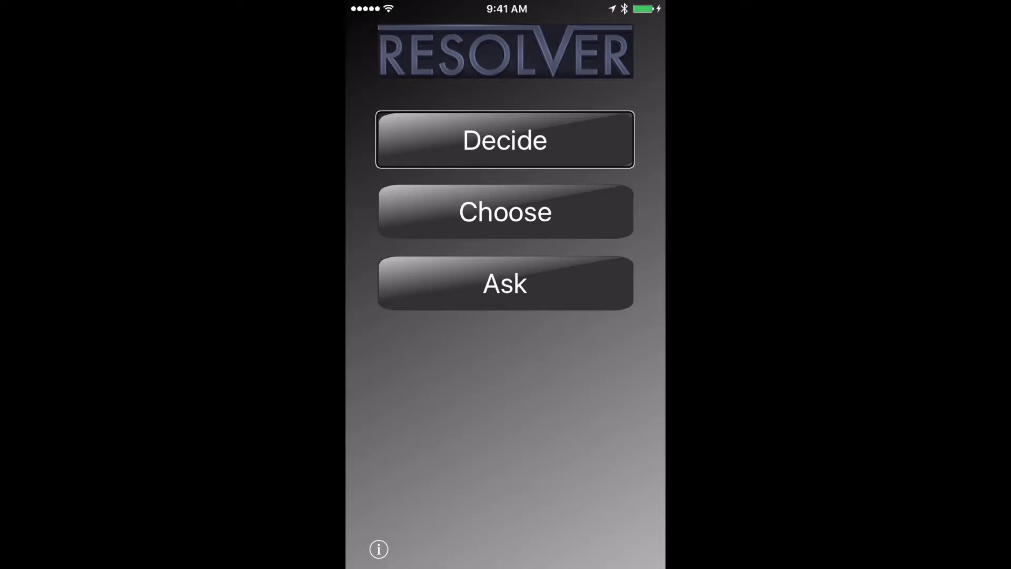
{"action": "left_click", "coordinate": [505, 211]}
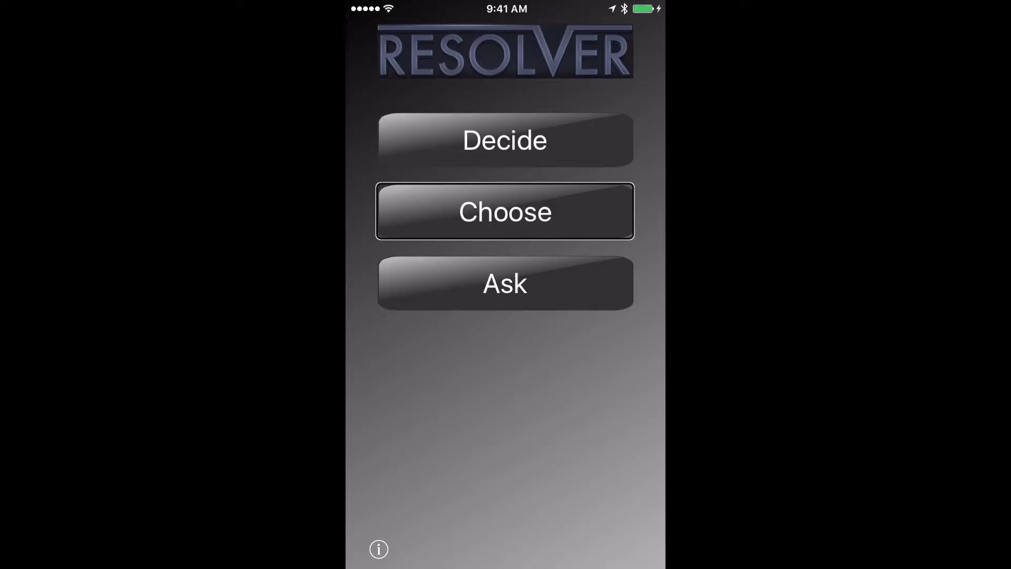
{"action": "left_click", "coordinate": [504, 283]}
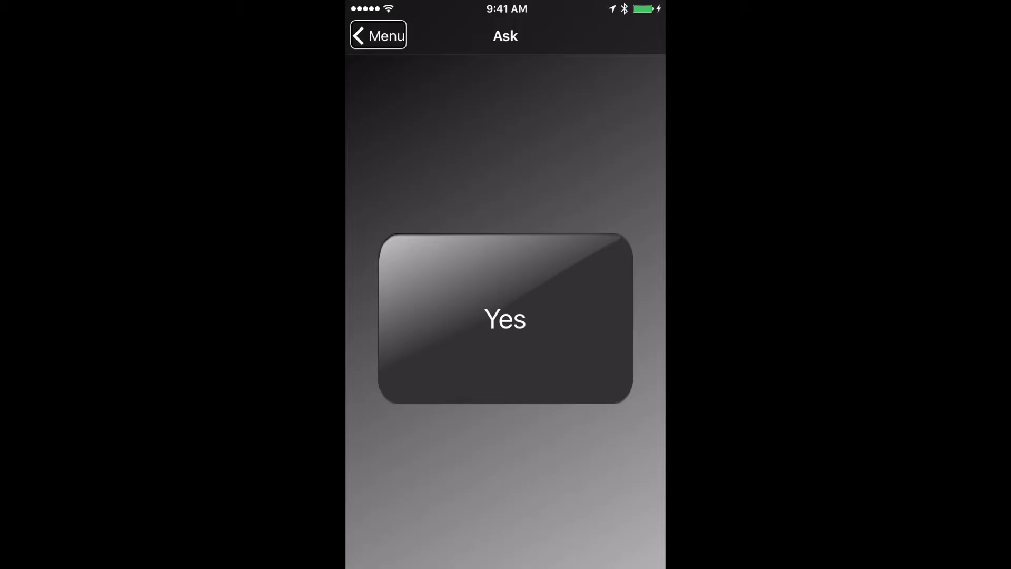
Return to the main menu, enter Choose, and begin a new choice from the empty list.
{"action": "left_click", "coordinate": [379, 36]}
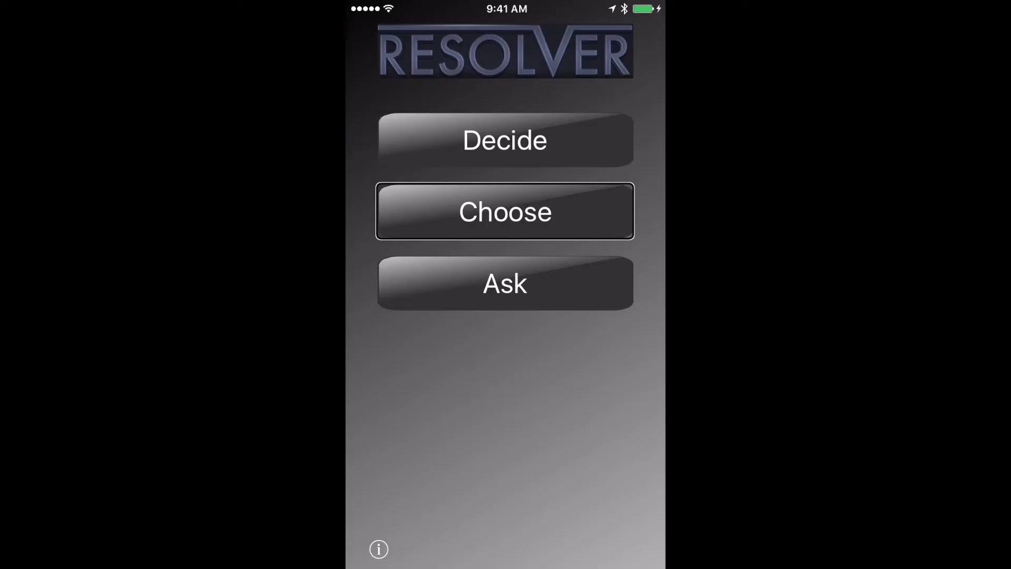
{"action": "left_click", "coordinate": [504, 212]}
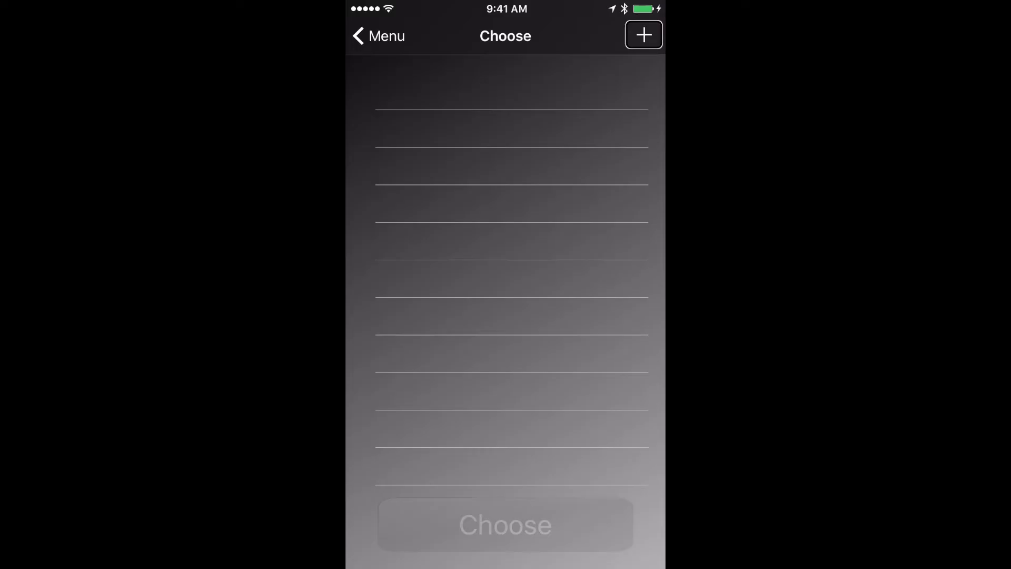
{"action": "left_click", "coordinate": [643, 34]}
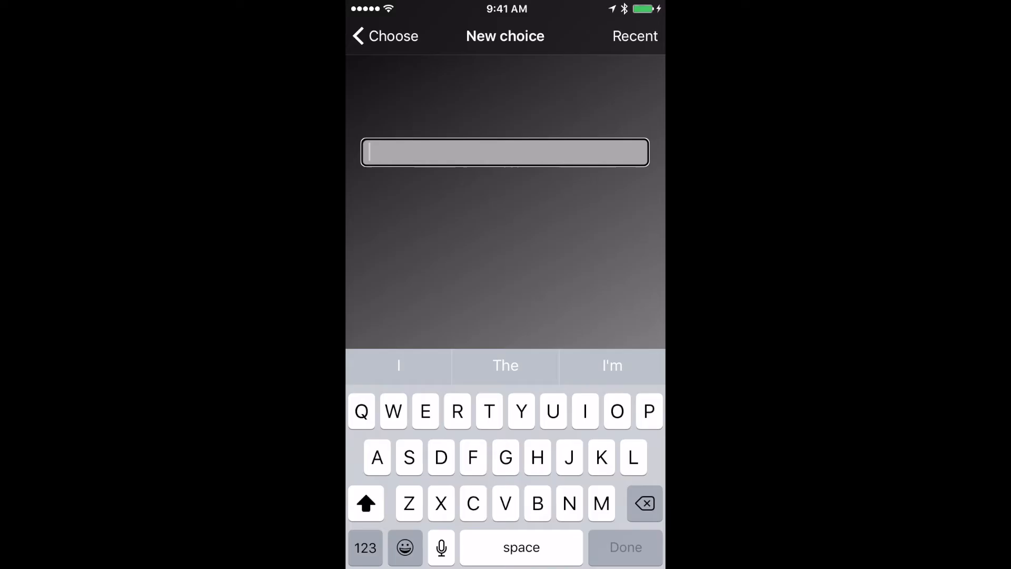
Enter Pizza as a choice and have the app pick, yielding Pizza.
{"action": "left_click", "coordinate": [634, 36]}
{"action": "type", "text": "Pizza"}
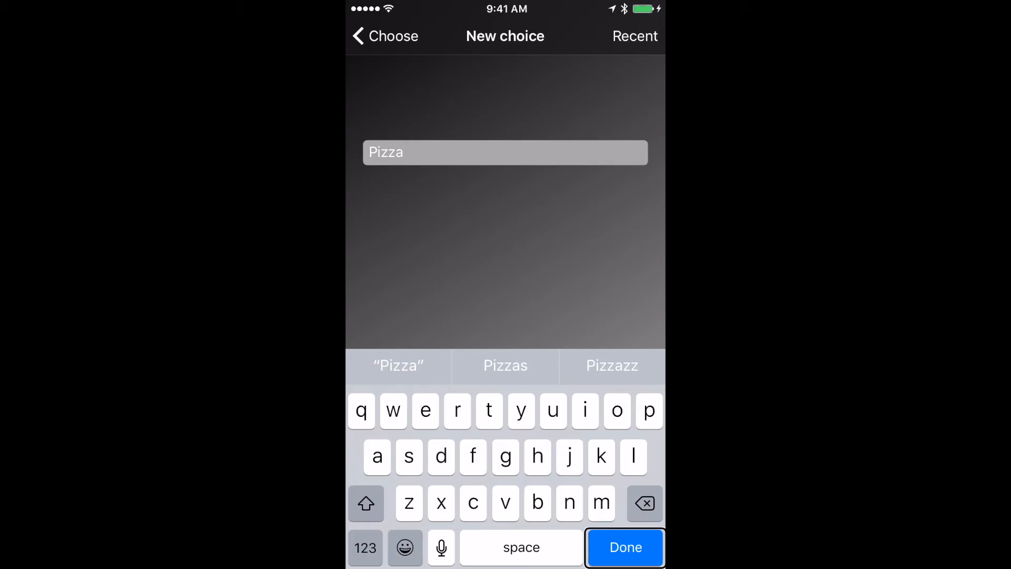
{"action": "left_click", "coordinate": [624, 547]}
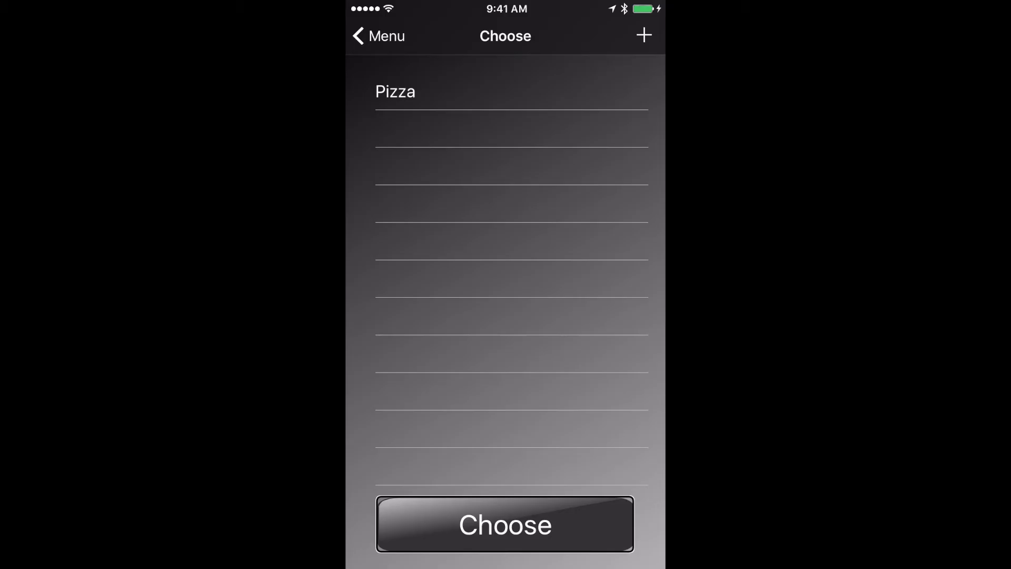
{"action": "left_click", "coordinate": [505, 524]}
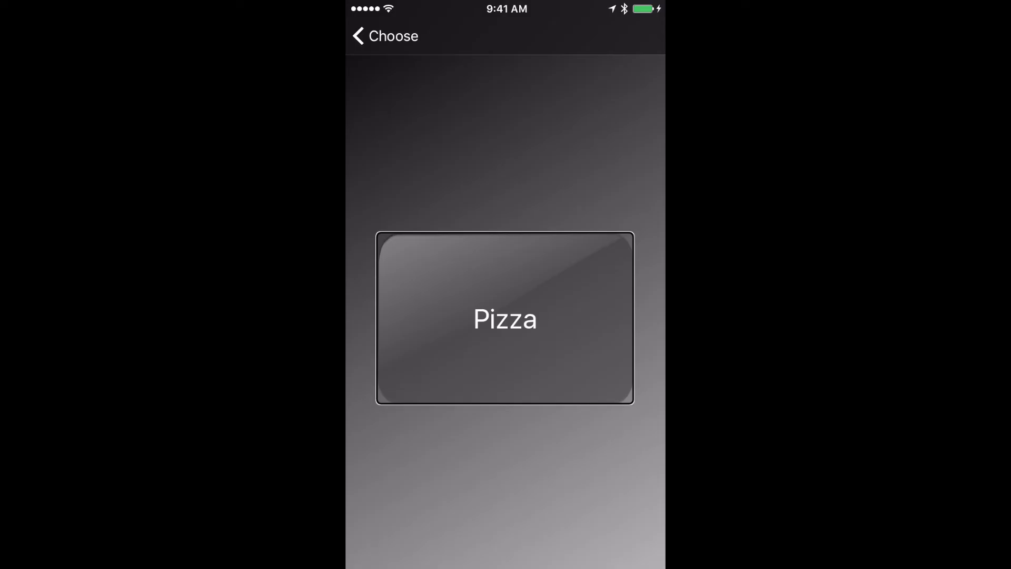